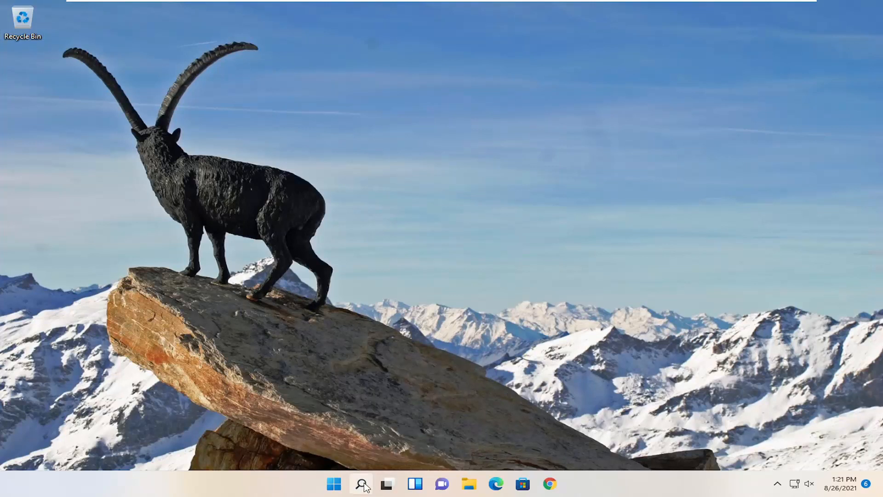
# - Search 'regedit' and run Registry Editor as administrator, accepting the UAC prompt
pyautogui.write('regedi')
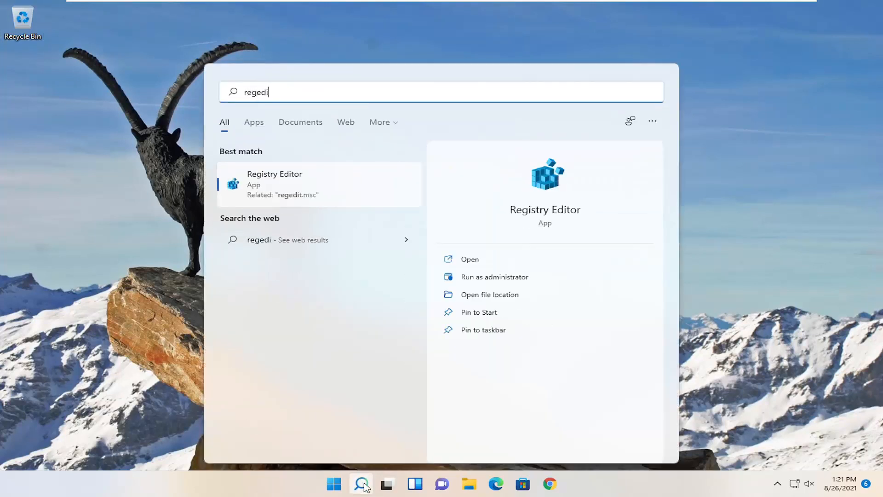
pyautogui.write('t')
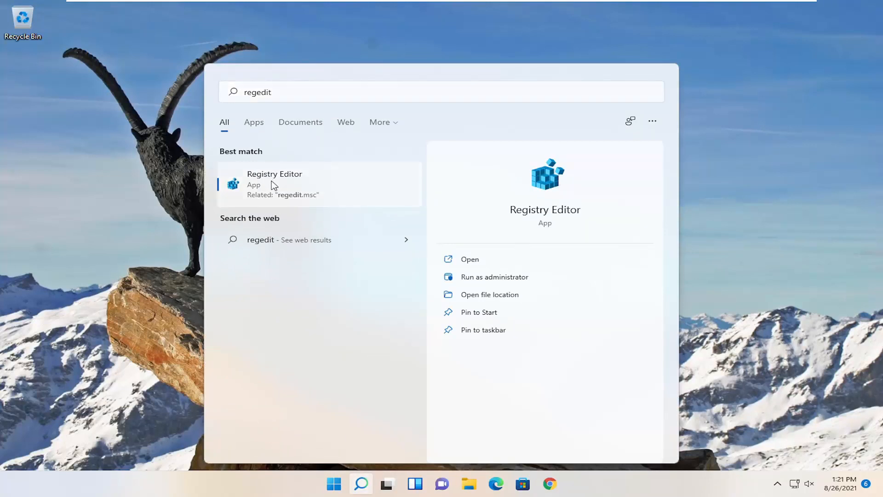
pyautogui.rightClick(274, 183)
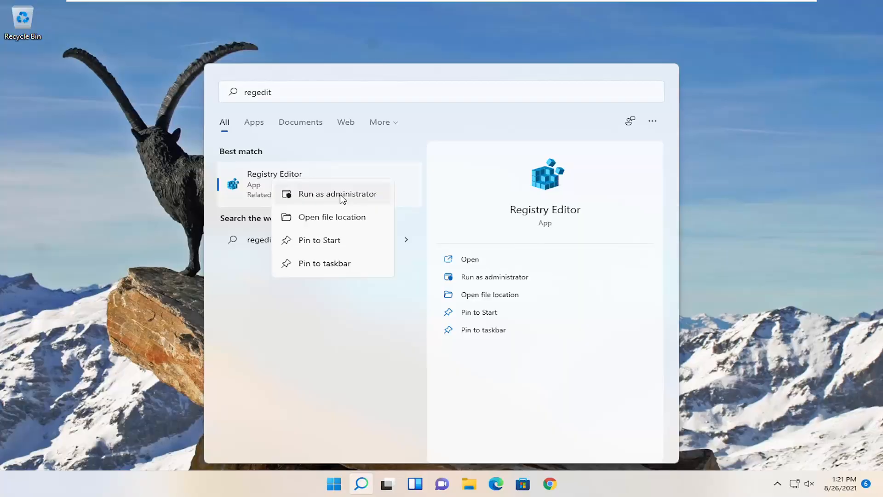
pyautogui.click(338, 193)
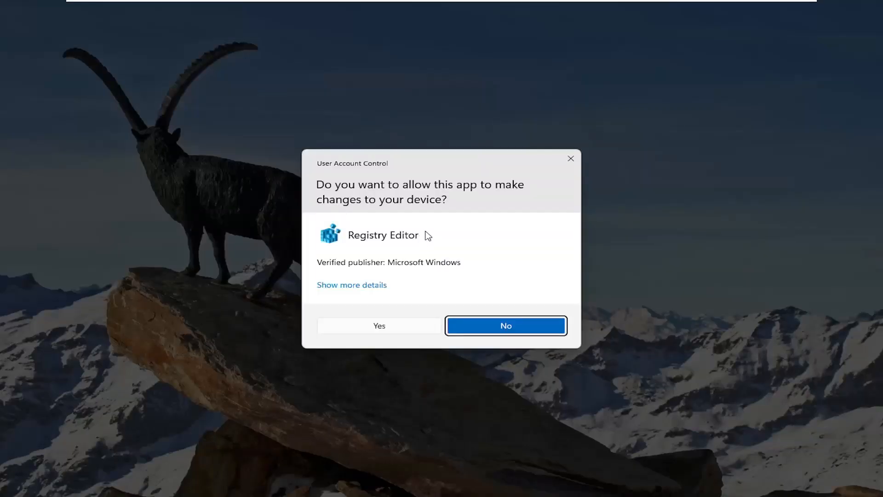
pyautogui.click(378, 325)
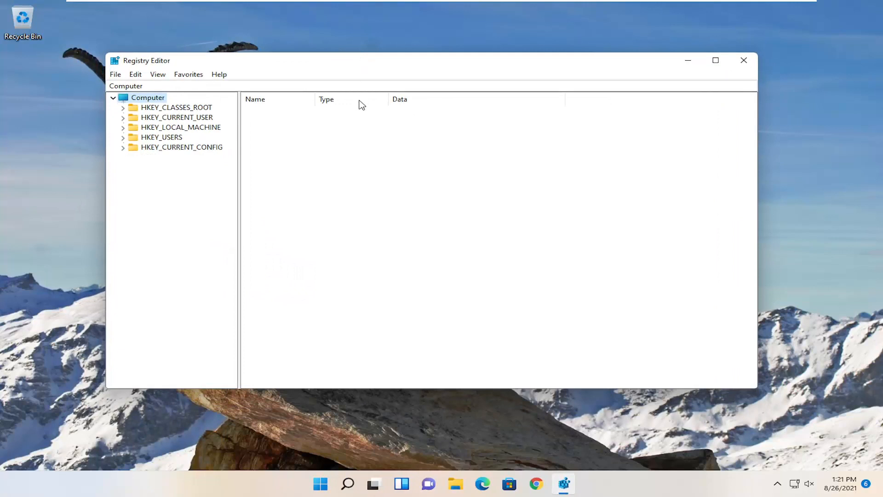
pyautogui.moveTo(146, 61); pyautogui.dragTo(76, 39)
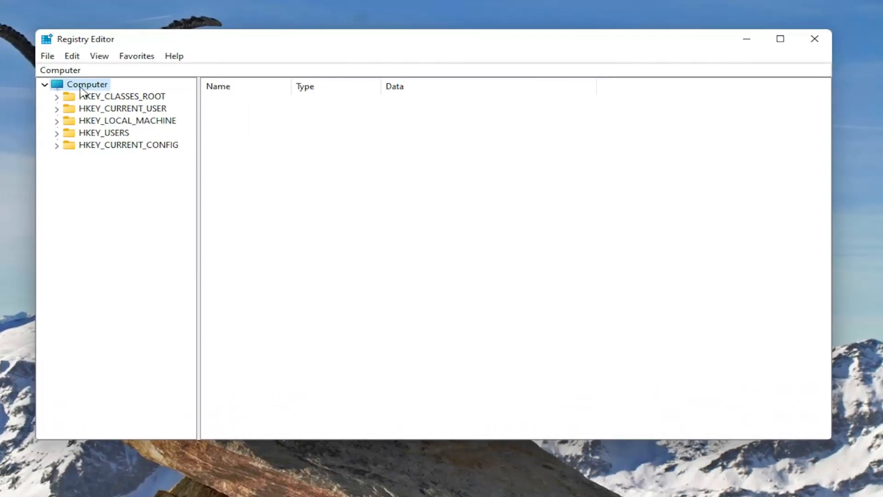
pyautogui.click(46, 56)
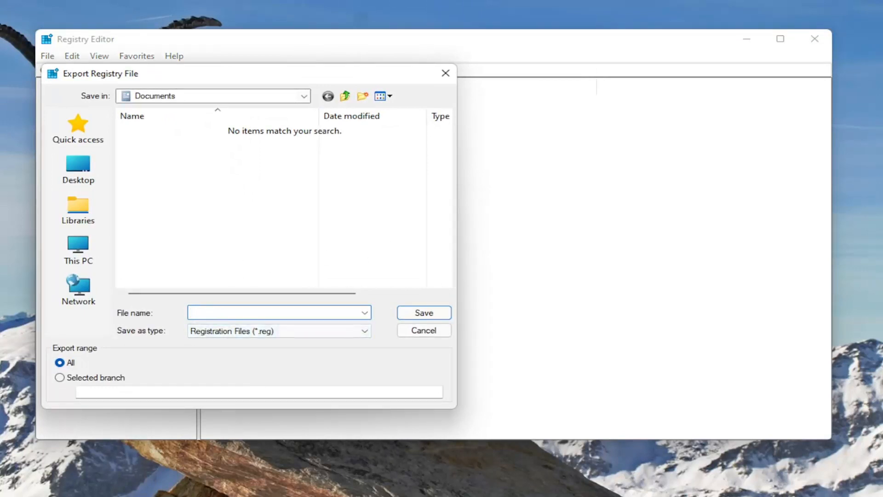
pyautogui.moveTo(57, 376)
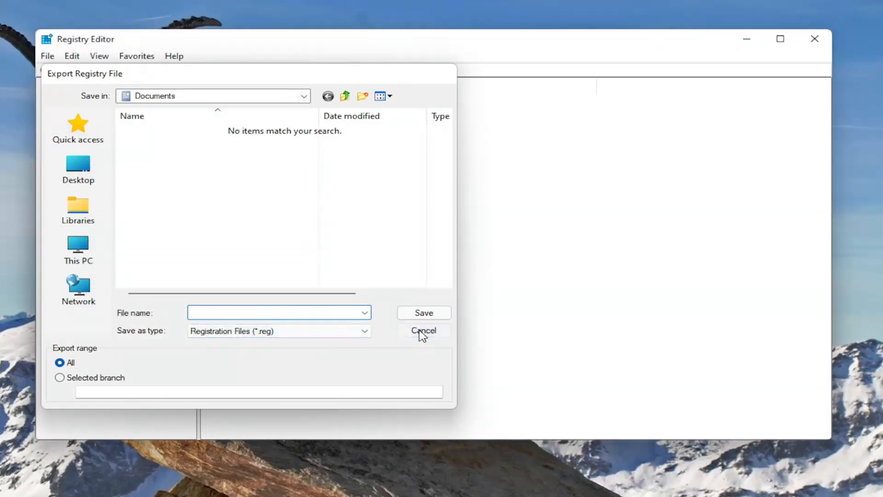
pyautogui.click(422, 330)
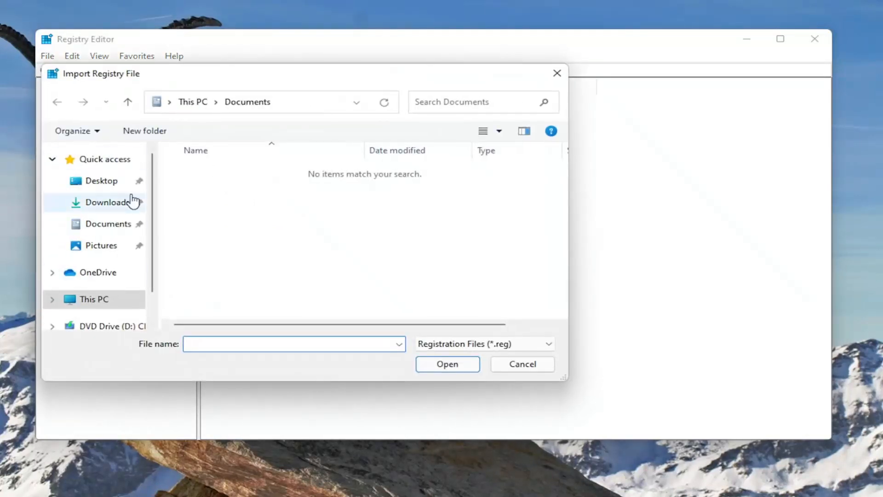
pyautogui.click(521, 364)
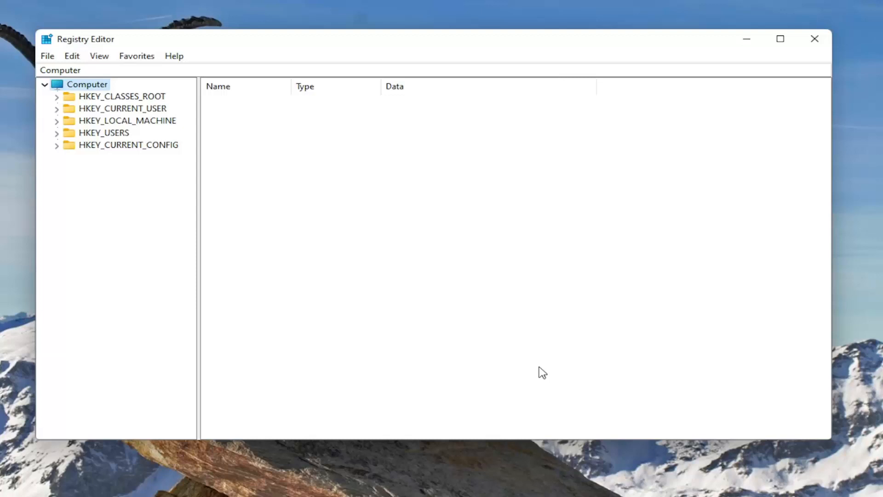
pyautogui.moveTo(283, 251)
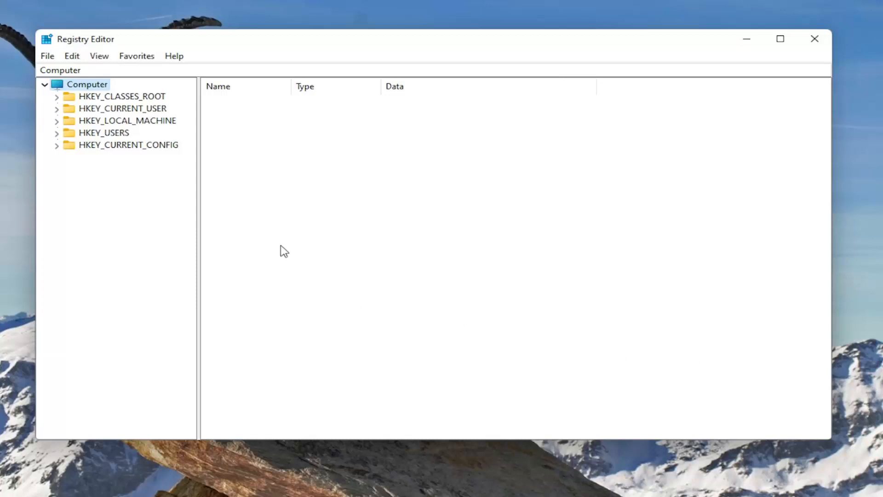
pyautogui.moveTo(152, 124)
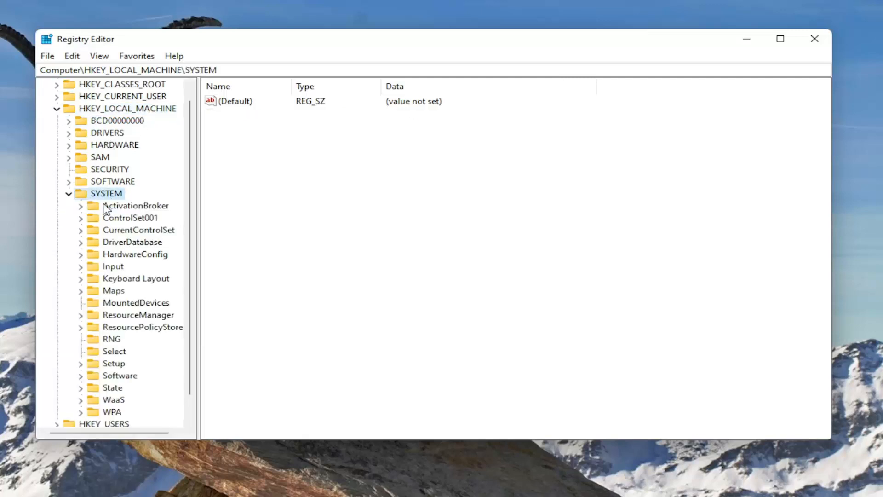
# - Expand CurrentControlSet > Control and select the GraphicsDrivers key to list its values
pyautogui.click(138, 229)
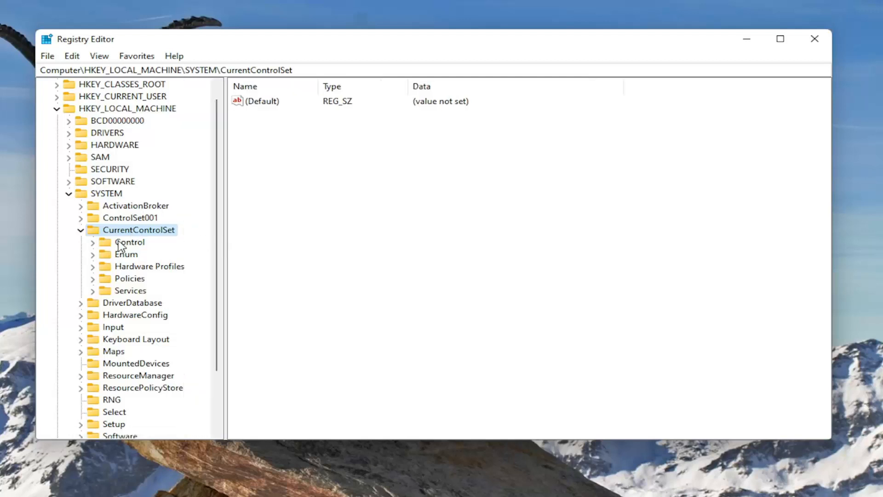
pyautogui.click(129, 242)
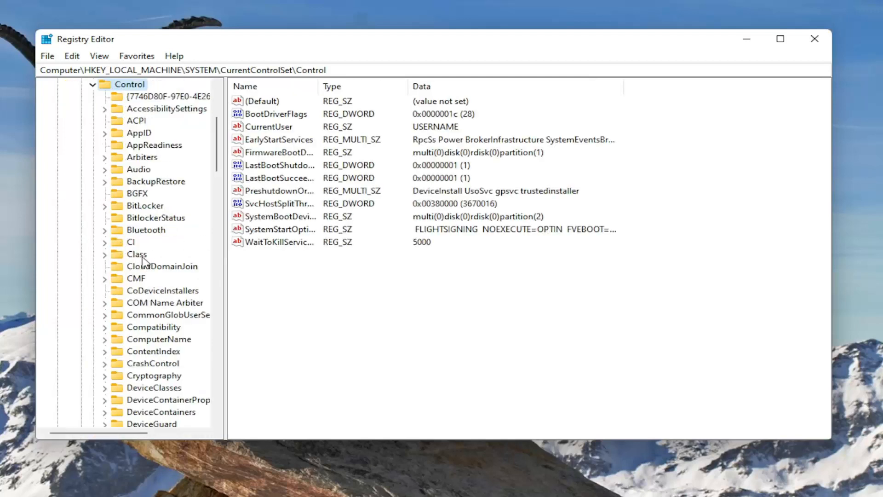
pyautogui.scroll(-3)
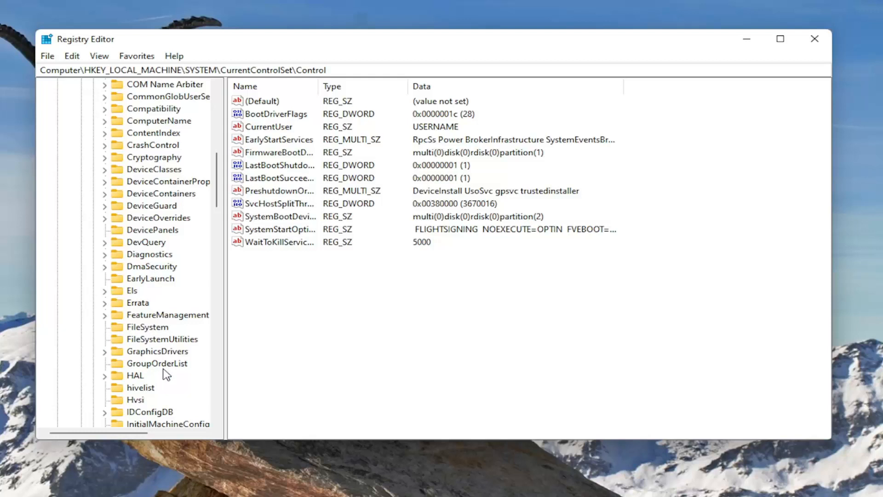
pyautogui.click(157, 350)
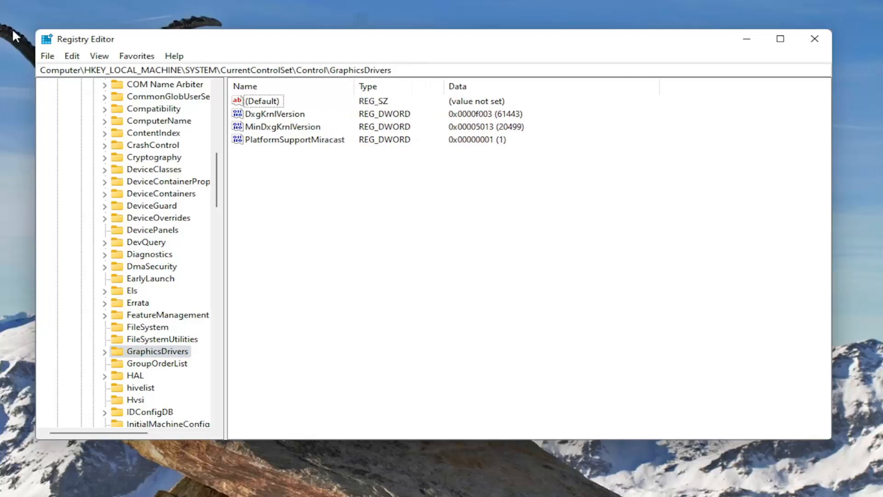
pyautogui.moveTo(183, 60)
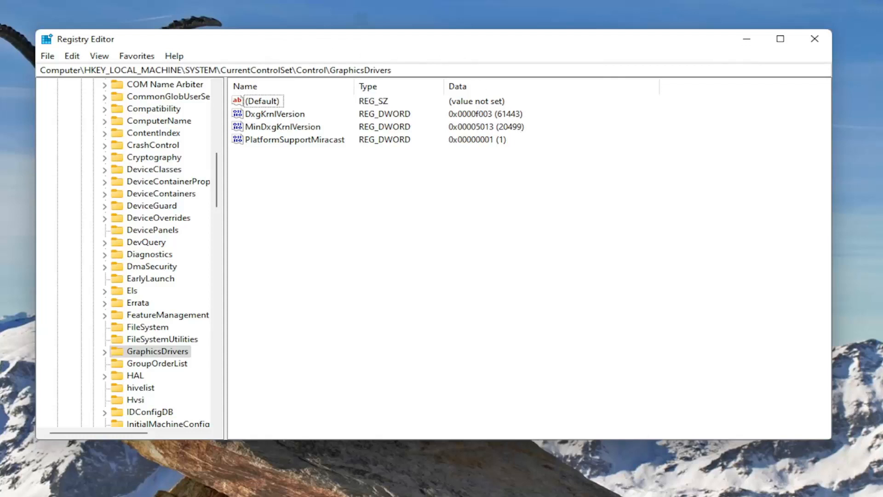
pyautogui.moveTo(334, 220)
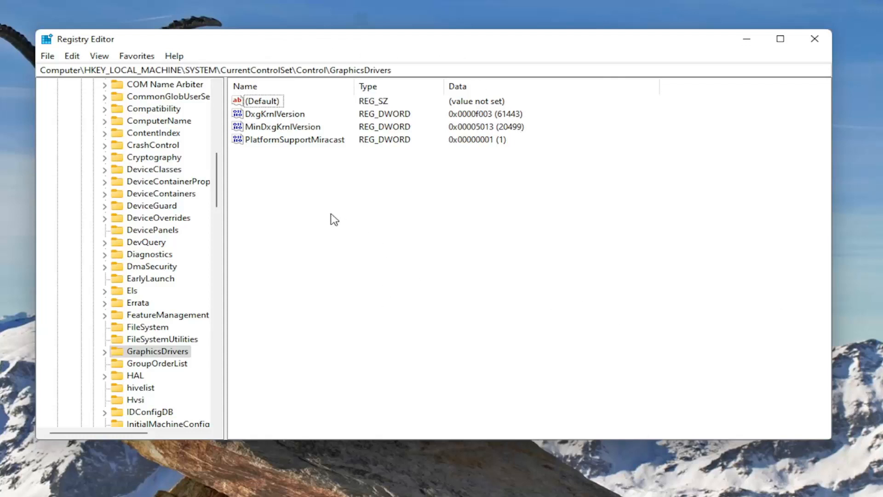
# - Add a new DWORD value under GraphicsDrivers and name it TdrLevel
pyautogui.rightClick(335, 219)
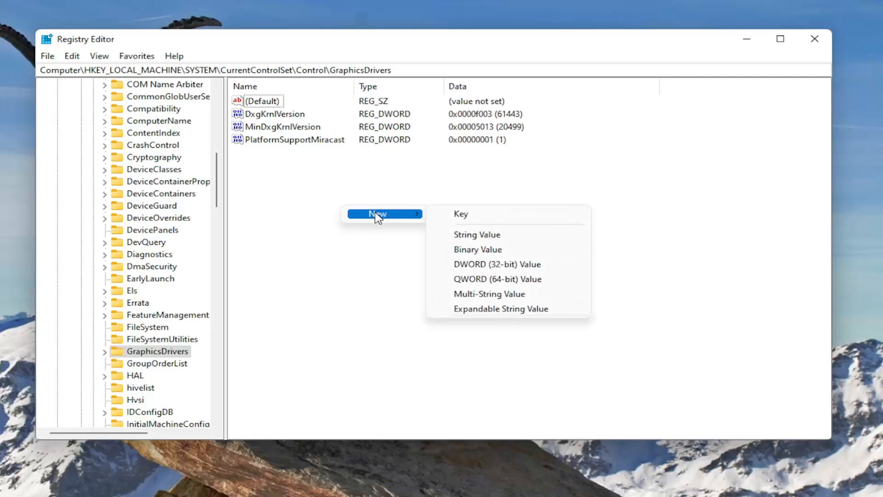
pyautogui.click(494, 264)
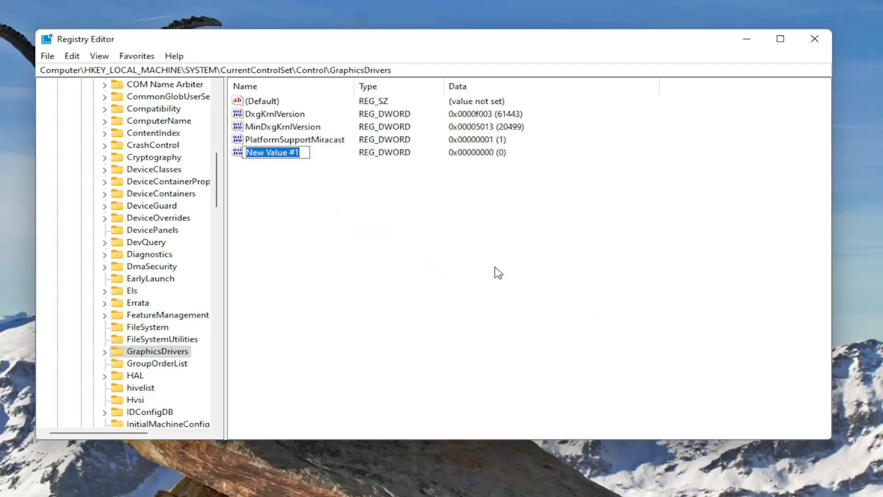
pyautogui.write('T')
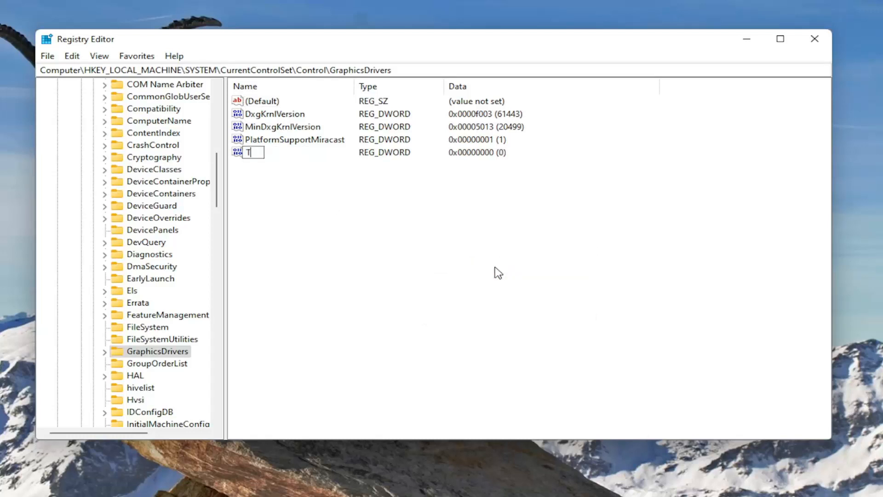
pyautogui.write('drL')
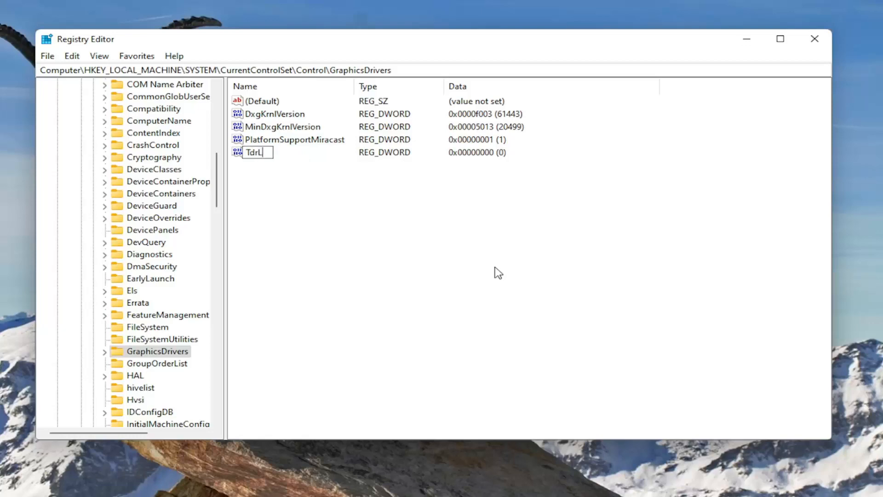
pyautogui.write('evel')
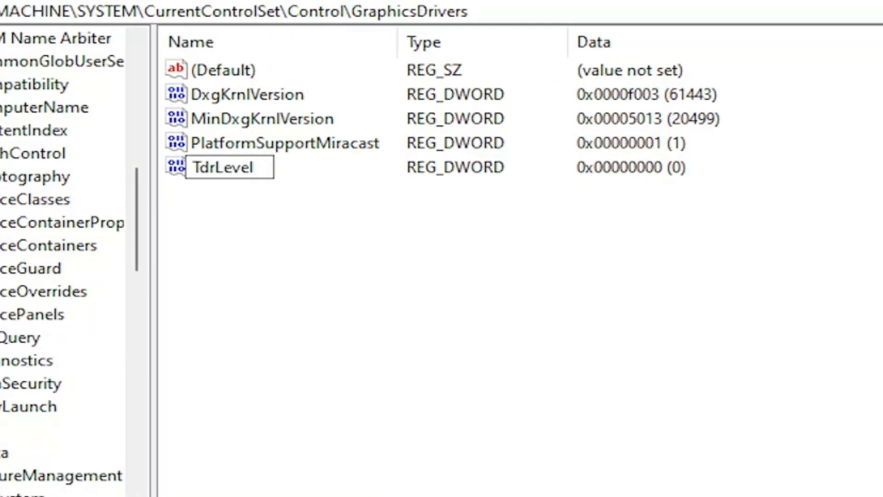
pyautogui.click(221, 166)
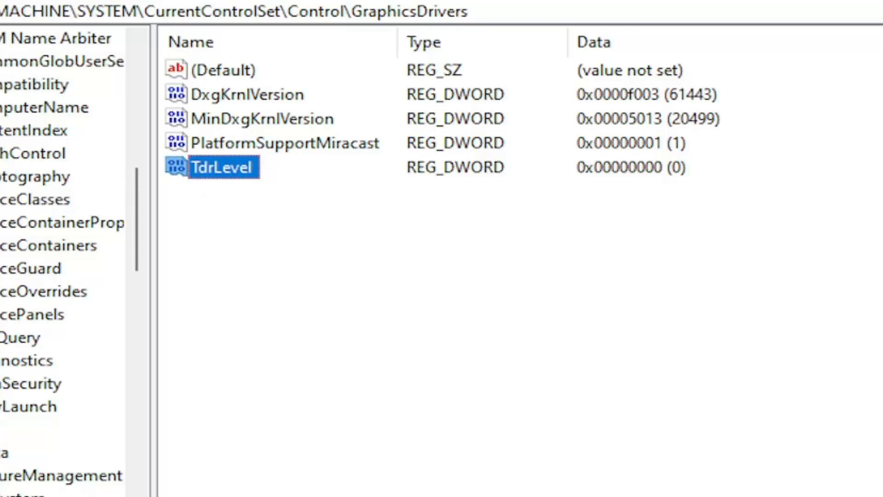
# - Set TdrLevel's value data to 0
pyautogui.doubleClick(222, 166)
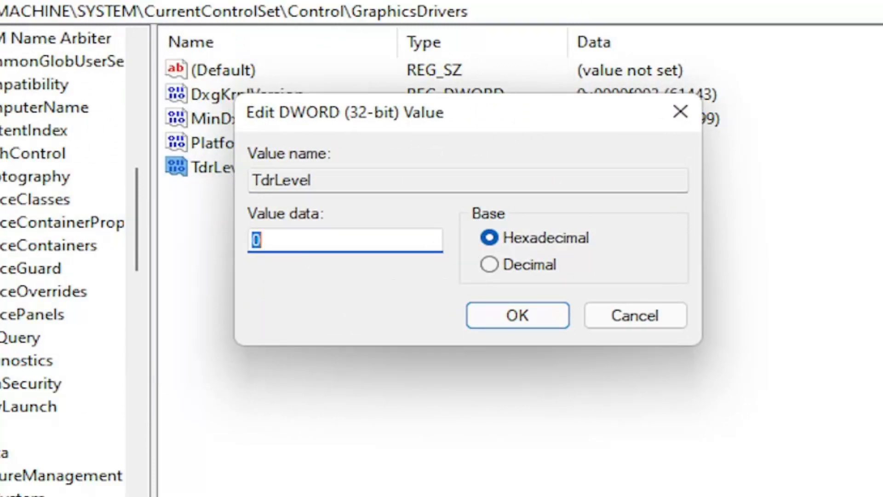
pyautogui.click(516, 314)
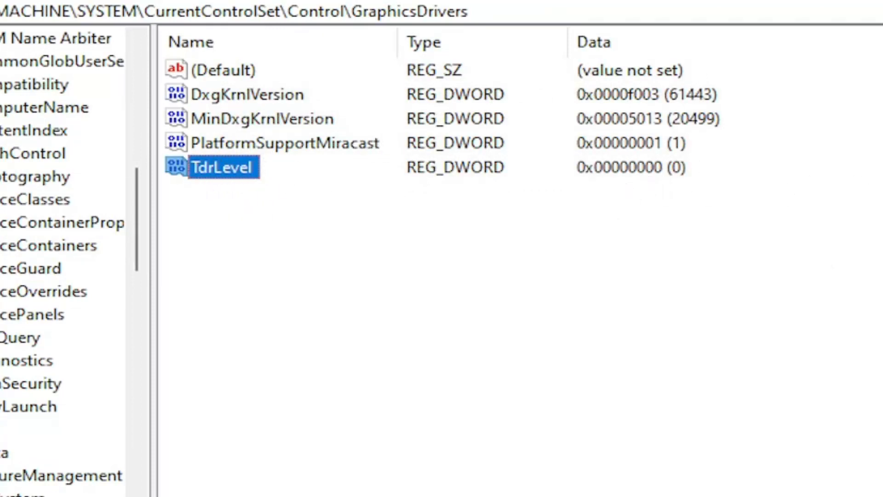
pyautogui.moveTo(116, 259)
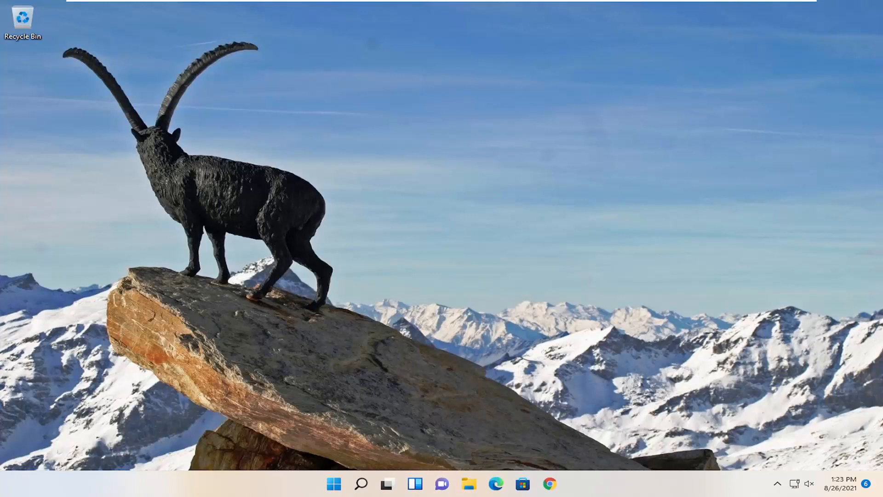
pyautogui.moveTo(339, 384)
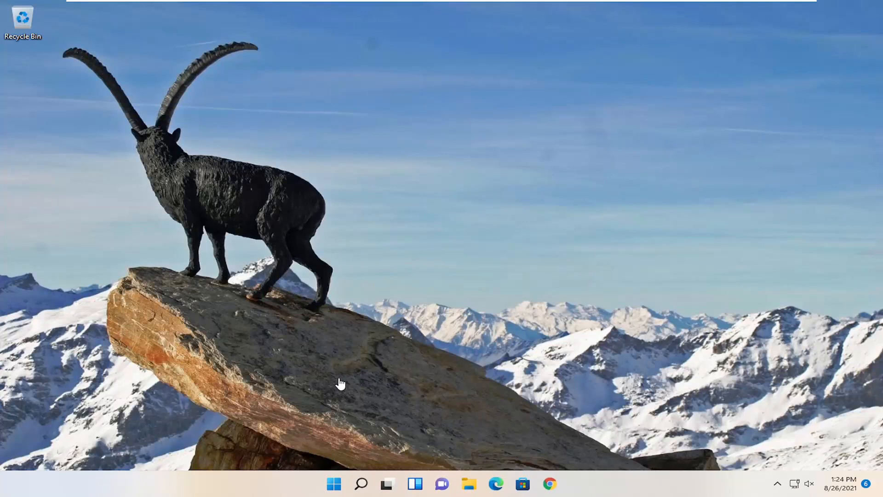
# - Launch Device Manager from search and select the VMware SVGA 3D display adapter
pyautogui.click(360, 483)
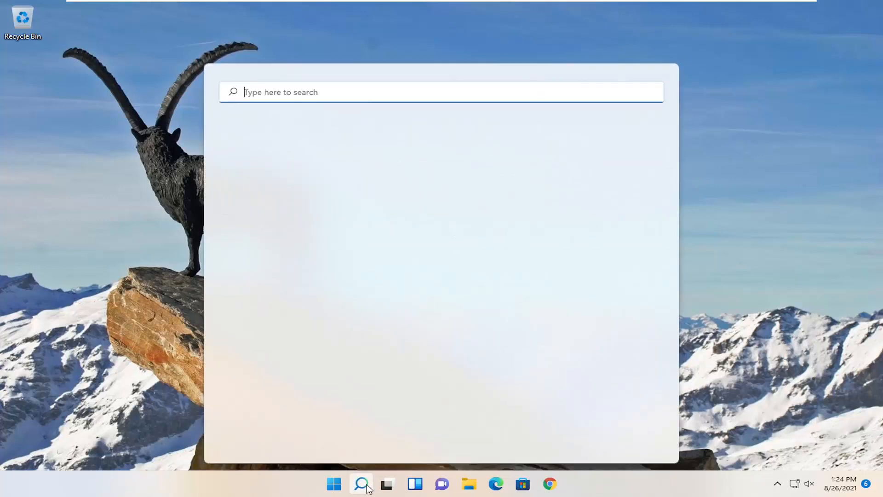
pyautogui.write('device manager')
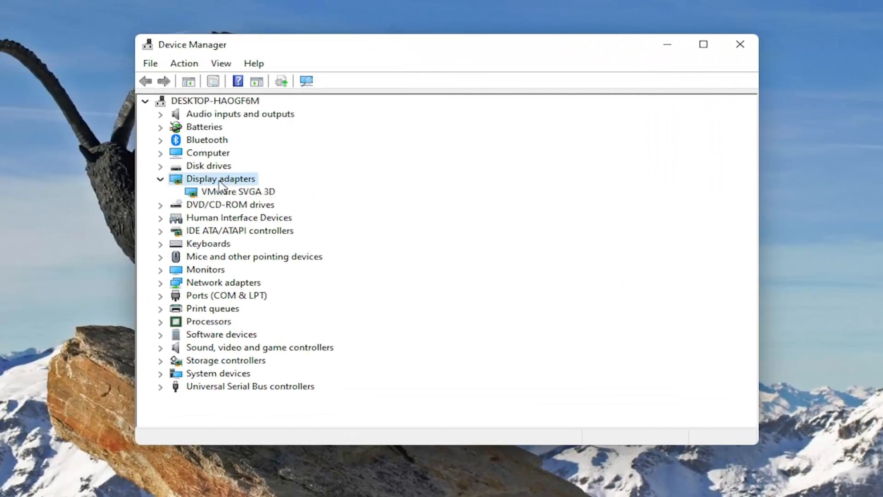
pyautogui.click(239, 192)
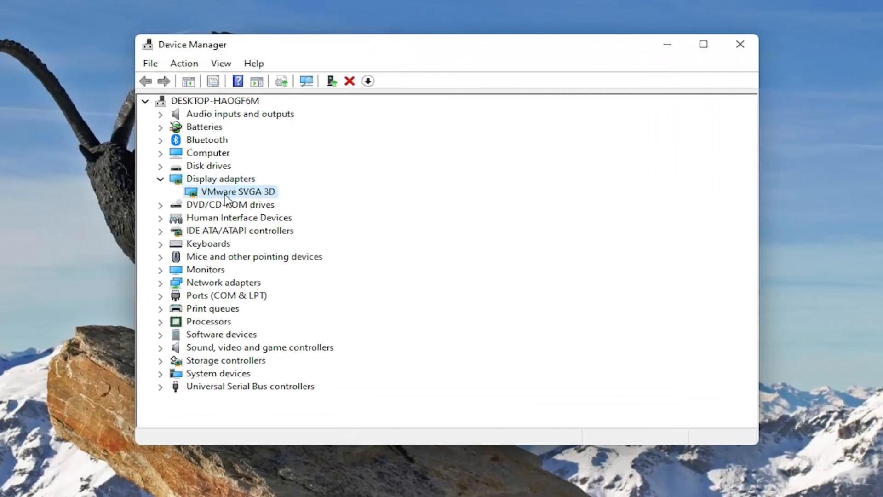
# - Start Update driver for VMware SVGA 3D, choosing to pick from compatible drivers on the computer
pyautogui.rightClick(236, 191)
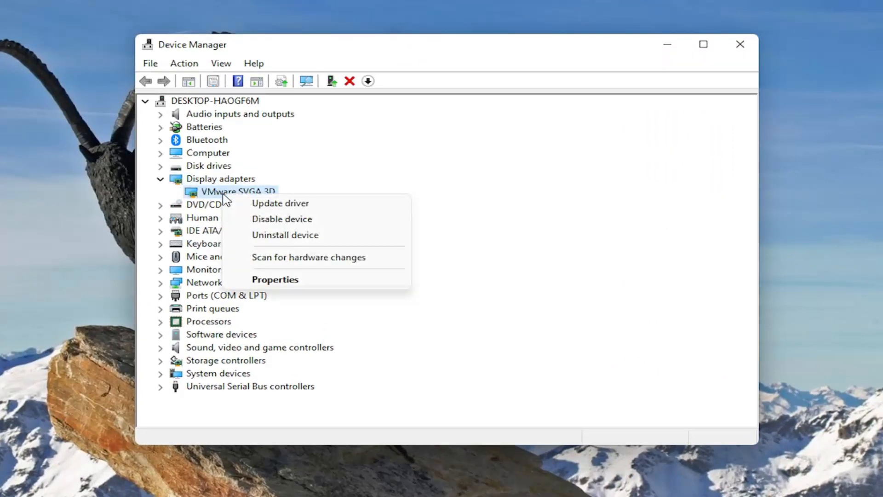
pyautogui.click(280, 202)
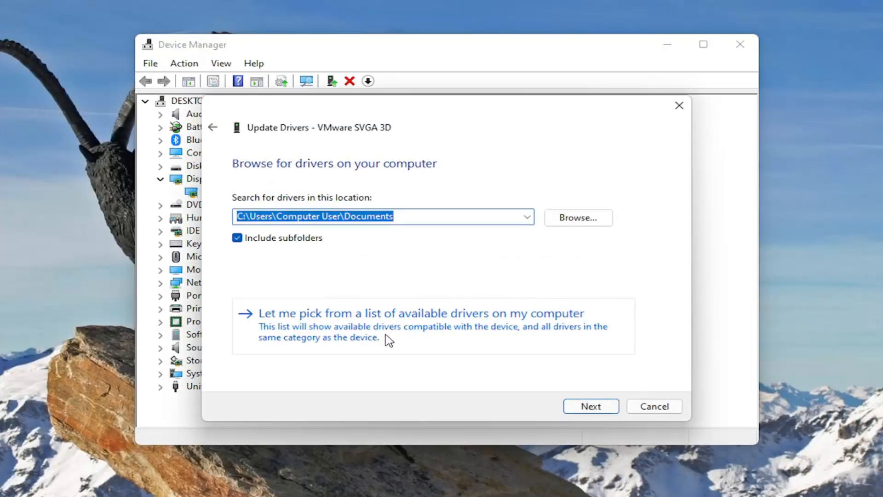
pyautogui.click(415, 313)
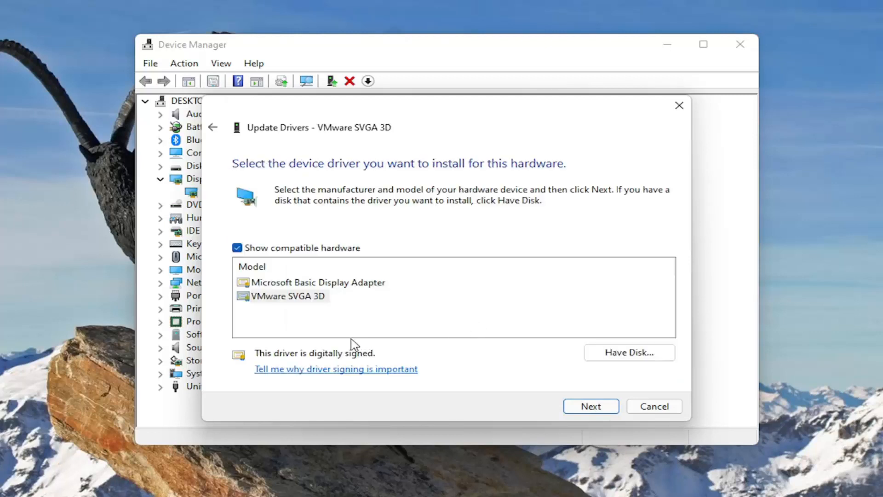
pyautogui.moveTo(295, 308)
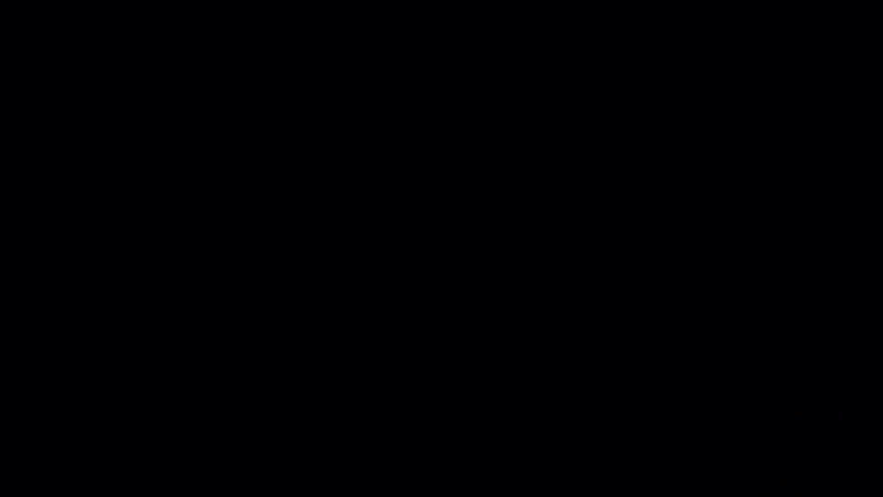
pyautogui.moveTo(551, 355)
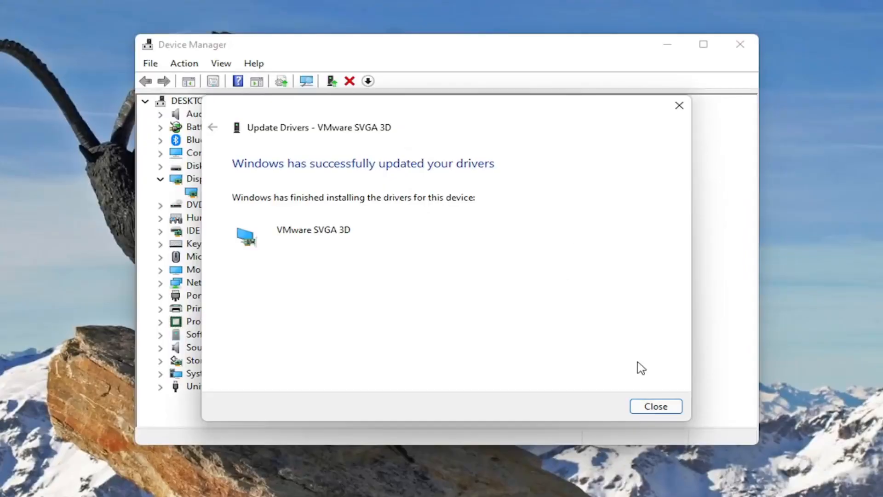
# - Dismiss the driver update result and restart the PC from the Start button menu
pyautogui.click(655, 406)
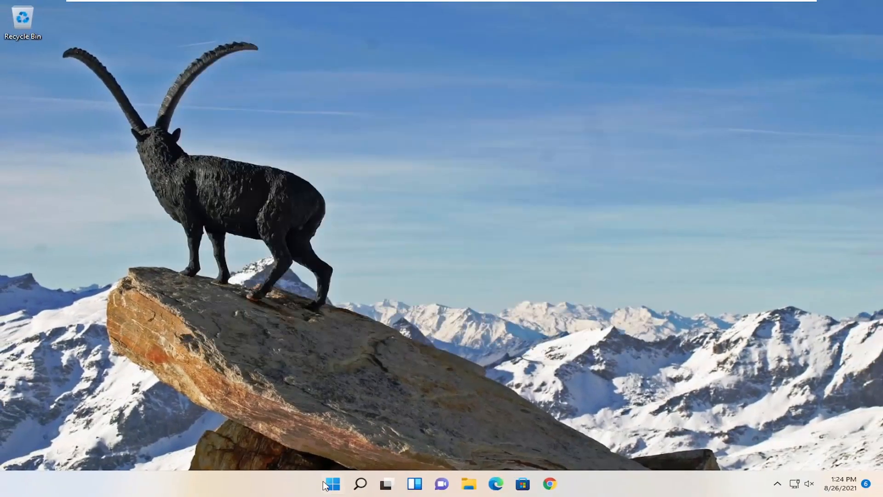
pyautogui.rightClick(332, 483)
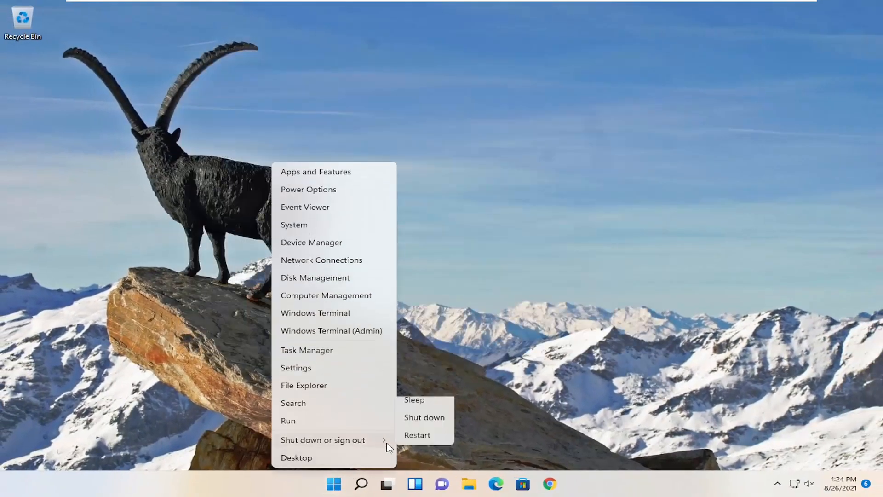
pyautogui.click(417, 435)
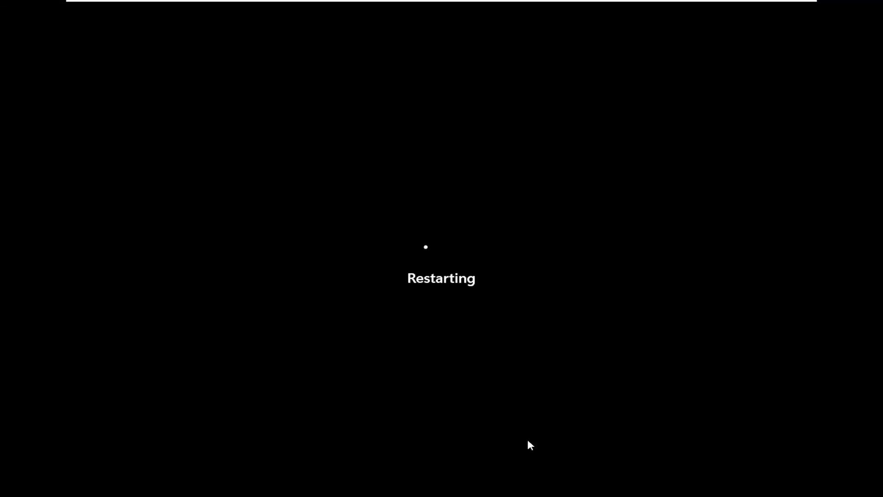